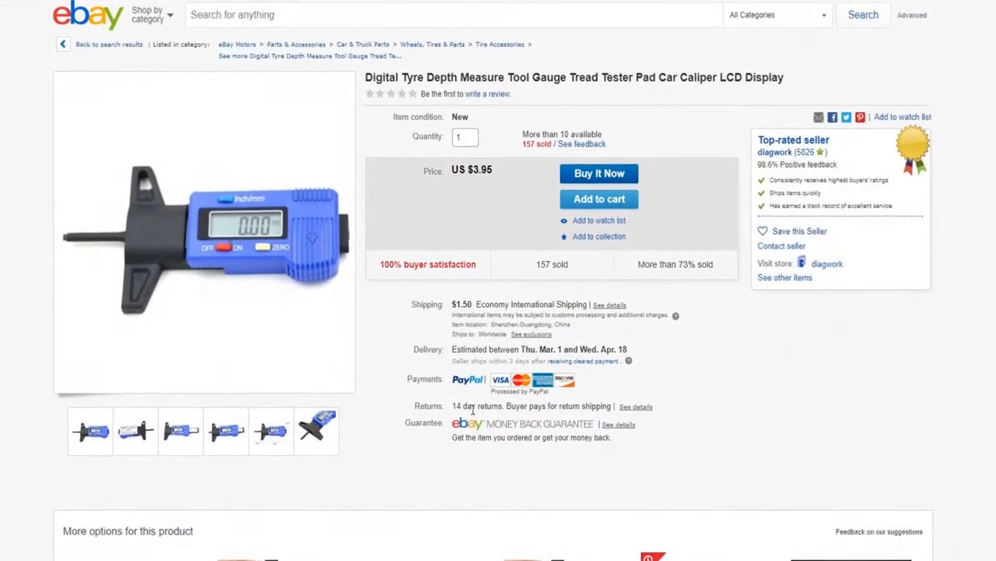
scroll("down", 3)
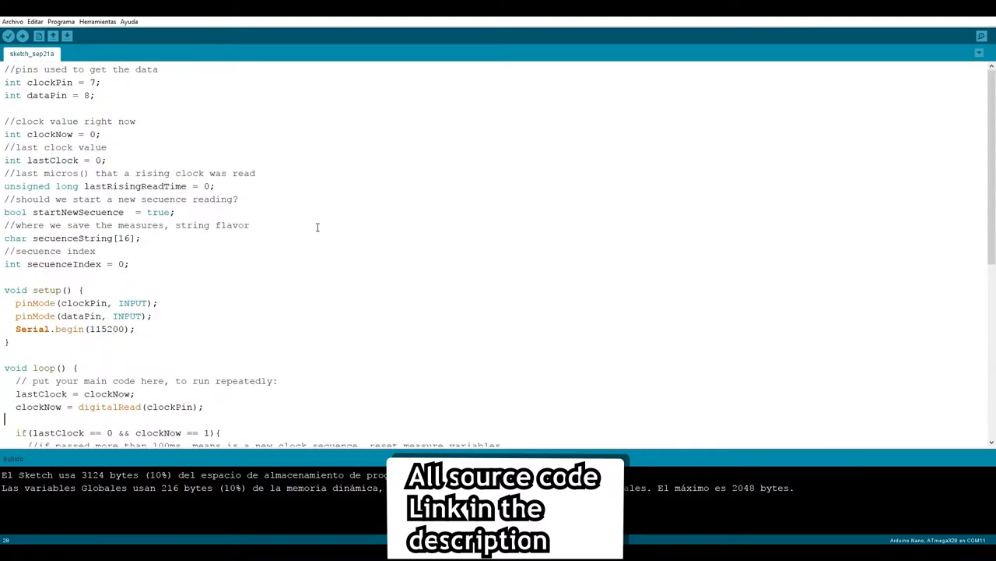
scroll("down", 3)
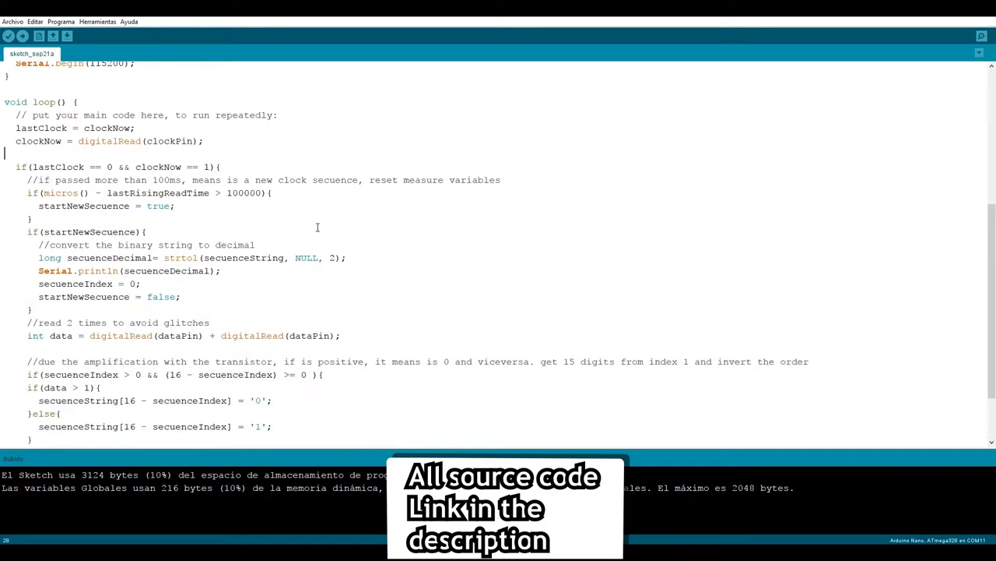
scroll("down", 3)
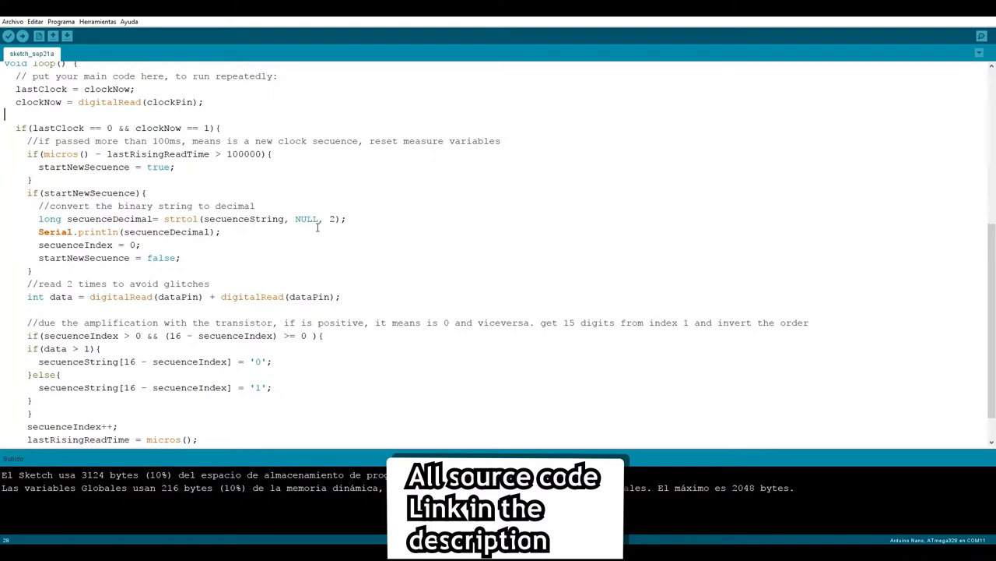